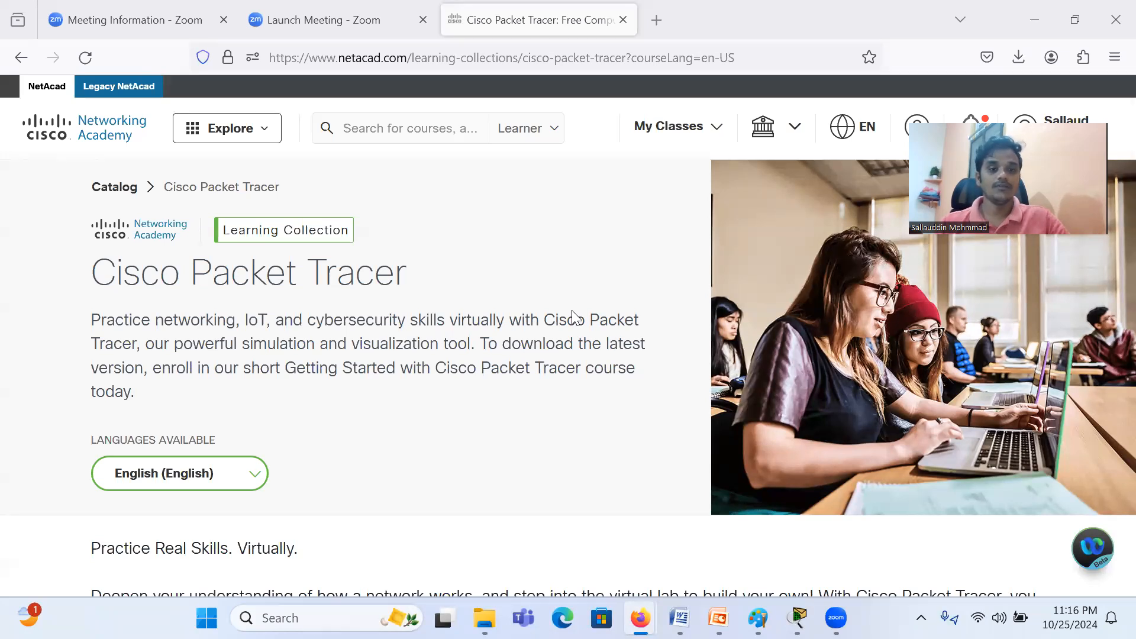
{"action": "mouse_move", "coordinate": [429, 574]}
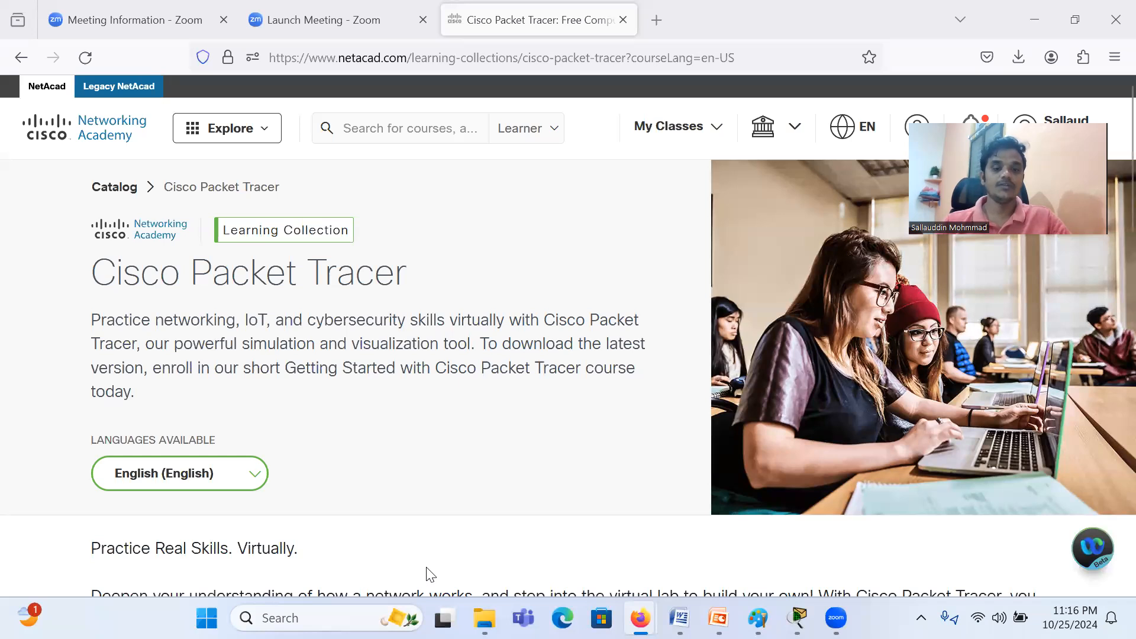
{"action": "mouse_move", "coordinate": [442, 280]}
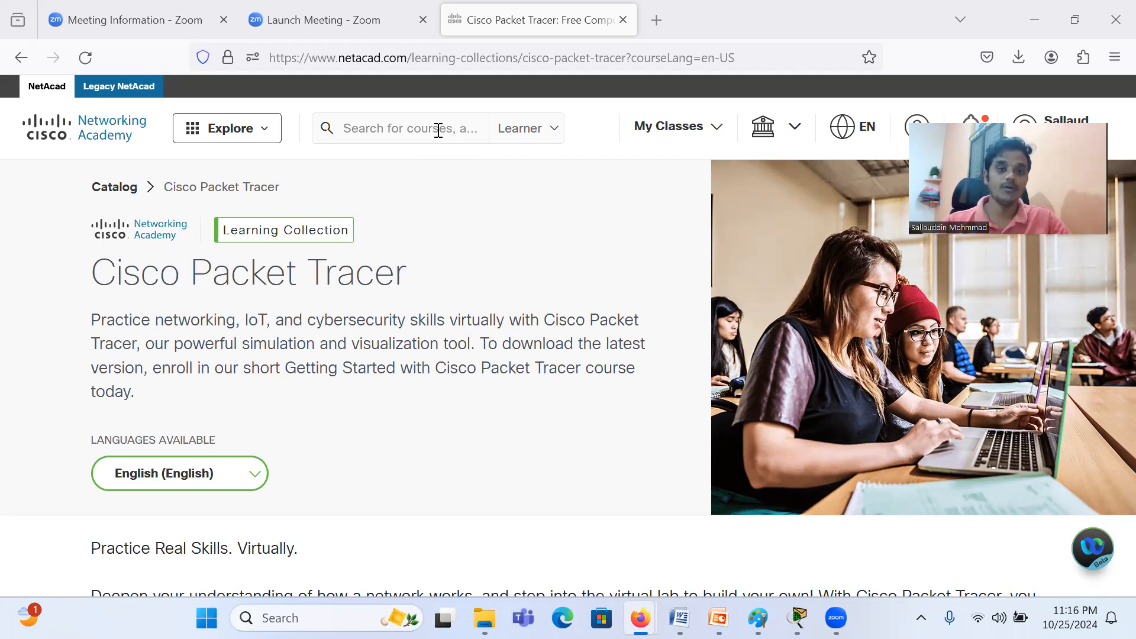
Step: Search the NetAcad course catalog for 'ci' and scroll through the results
{"action": "left_click", "coordinate": [402, 128]}
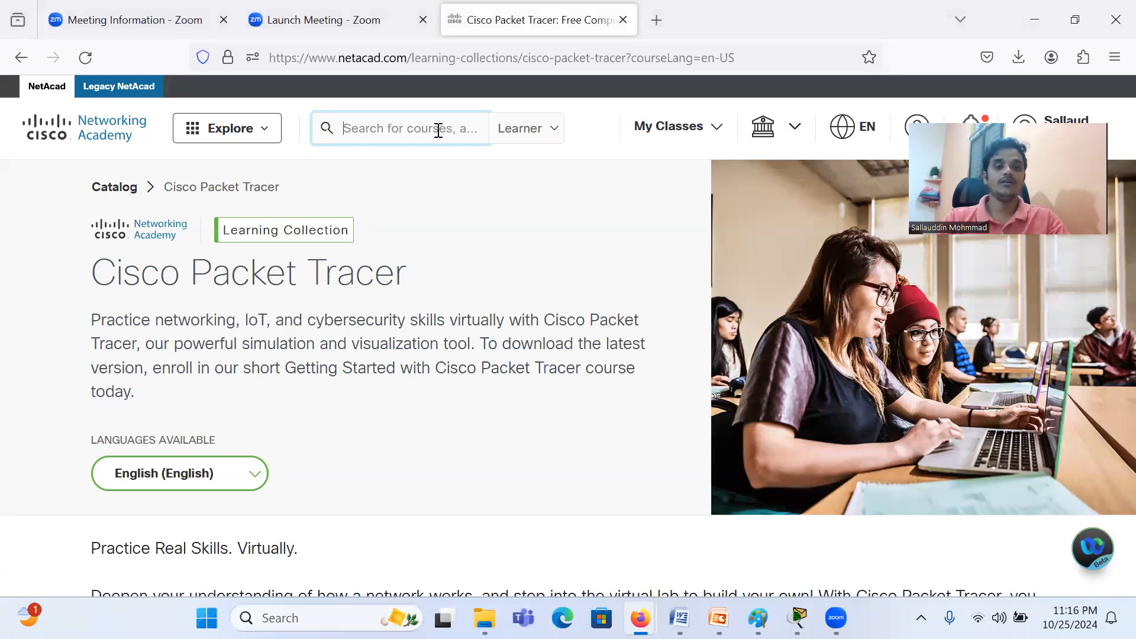
{"action": "type", "text": "ci"}
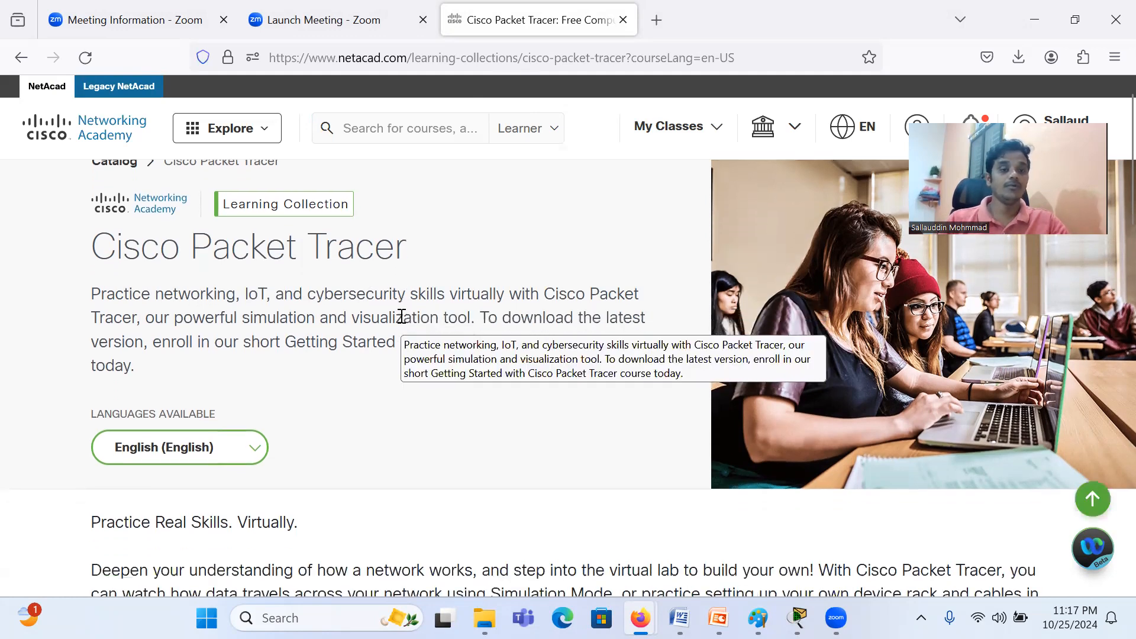
{"action": "scroll", "scroll_direction": "down", "scroll_amount": 3}
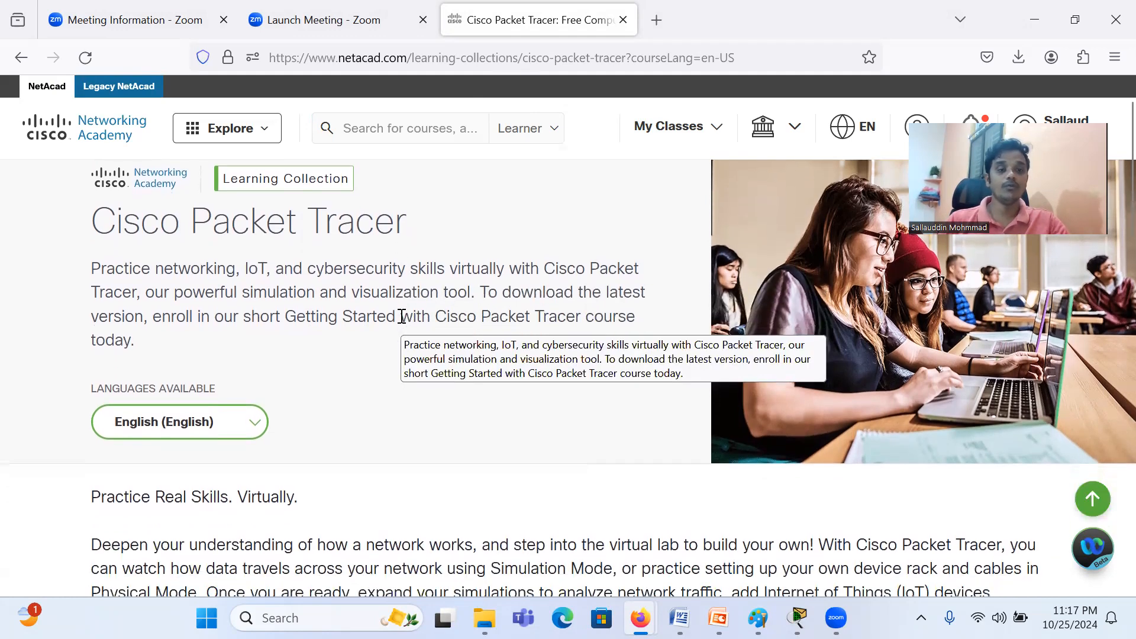
{"action": "scroll", "scroll_direction": "down", "scroll_amount": 3}
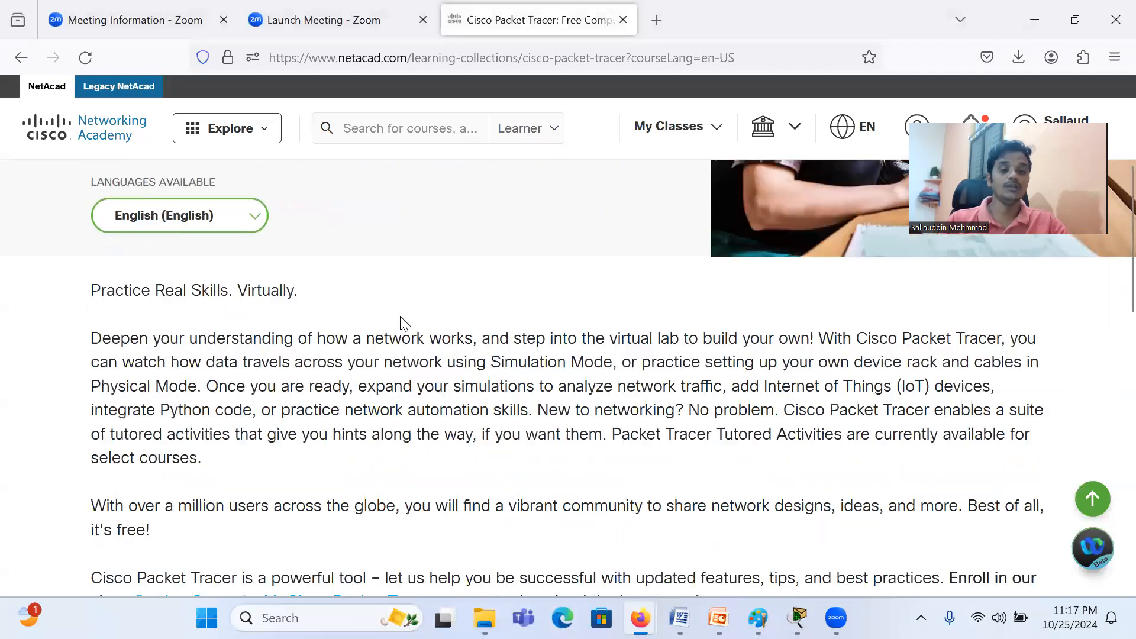
{"action": "scroll", "scroll_direction": "down", "scroll_amount": 3}
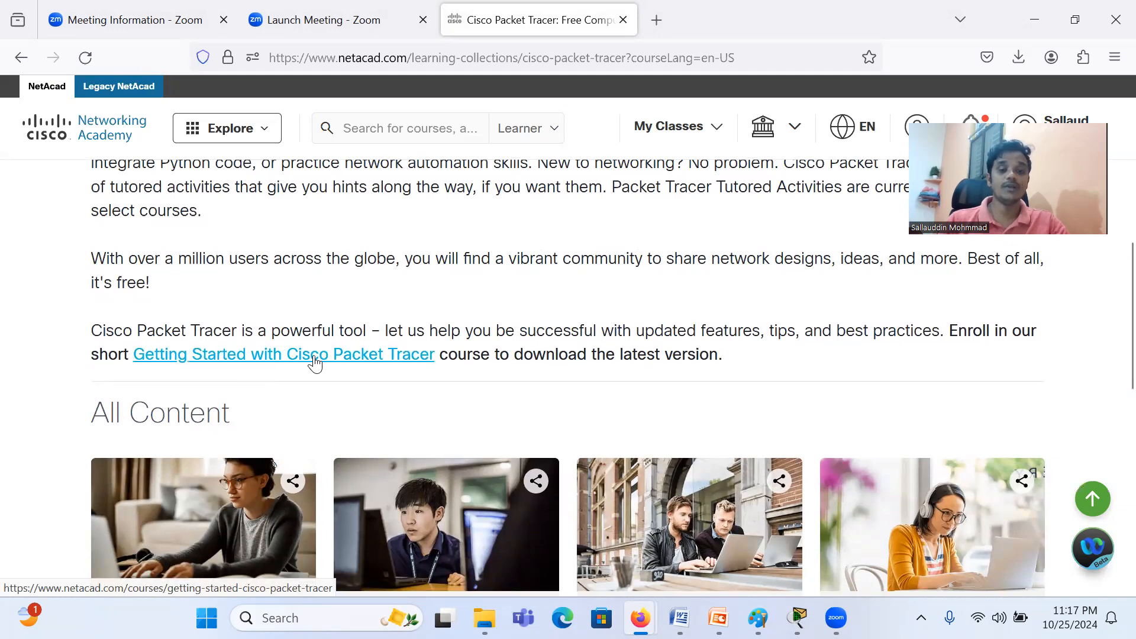
Step: Open the Getting Started with Cisco Packet Tracer course page and scroll its details
{"action": "left_click", "coordinate": [284, 354]}
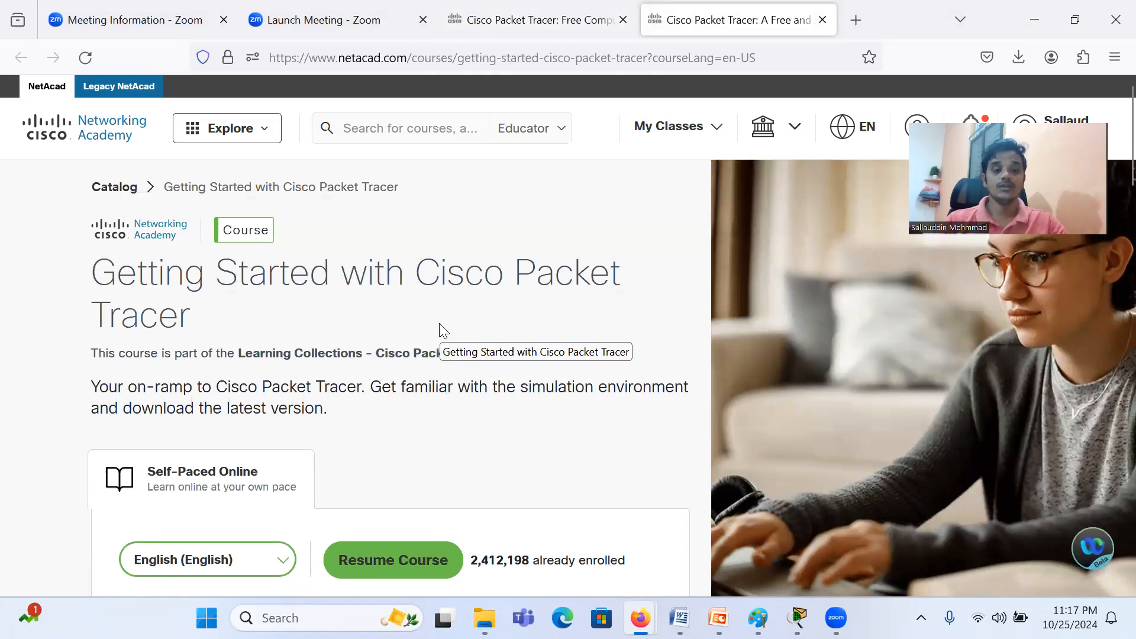
{"action": "scroll", "scroll_direction": "down", "scroll_amount": 3}
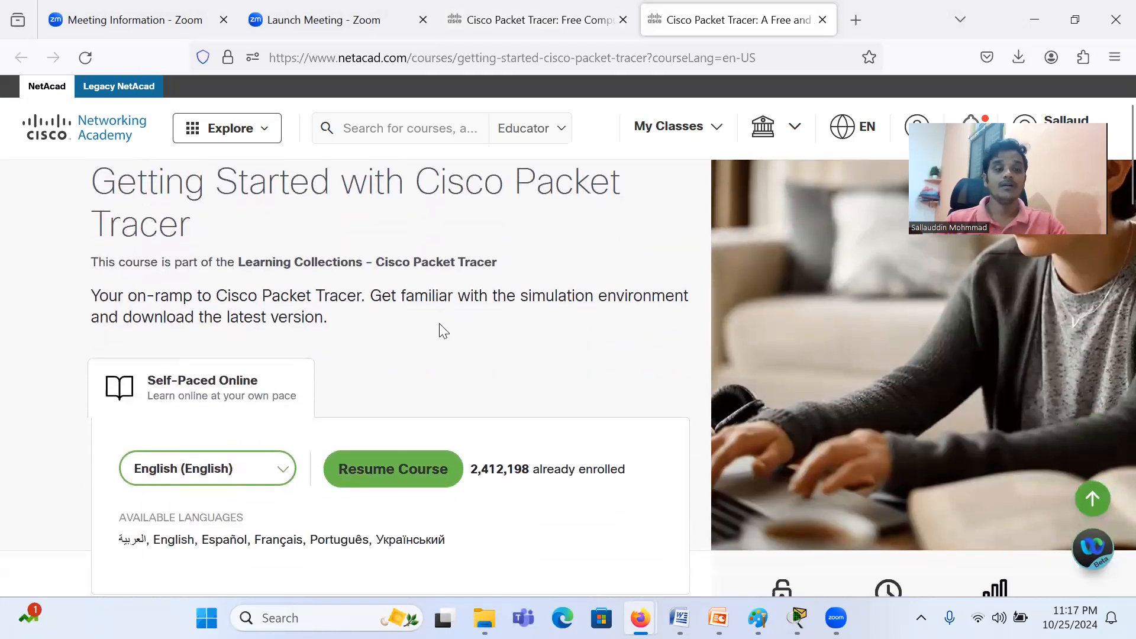
{"action": "scroll", "scroll_direction": "down", "scroll_amount": 3}
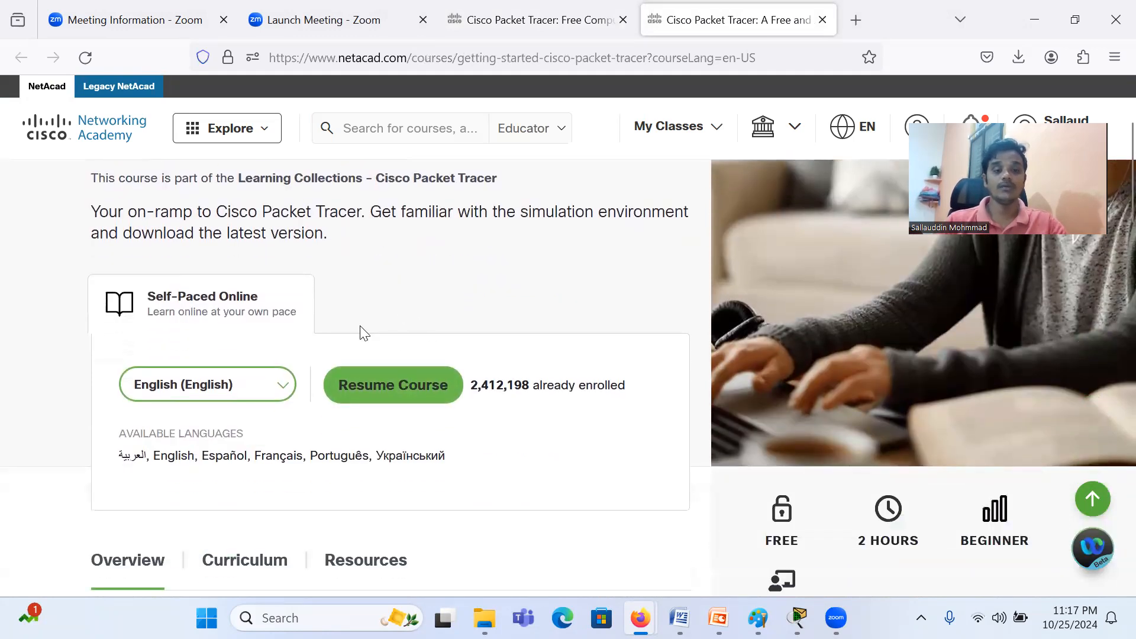
{"action": "mouse_move", "coordinate": [380, 400]}
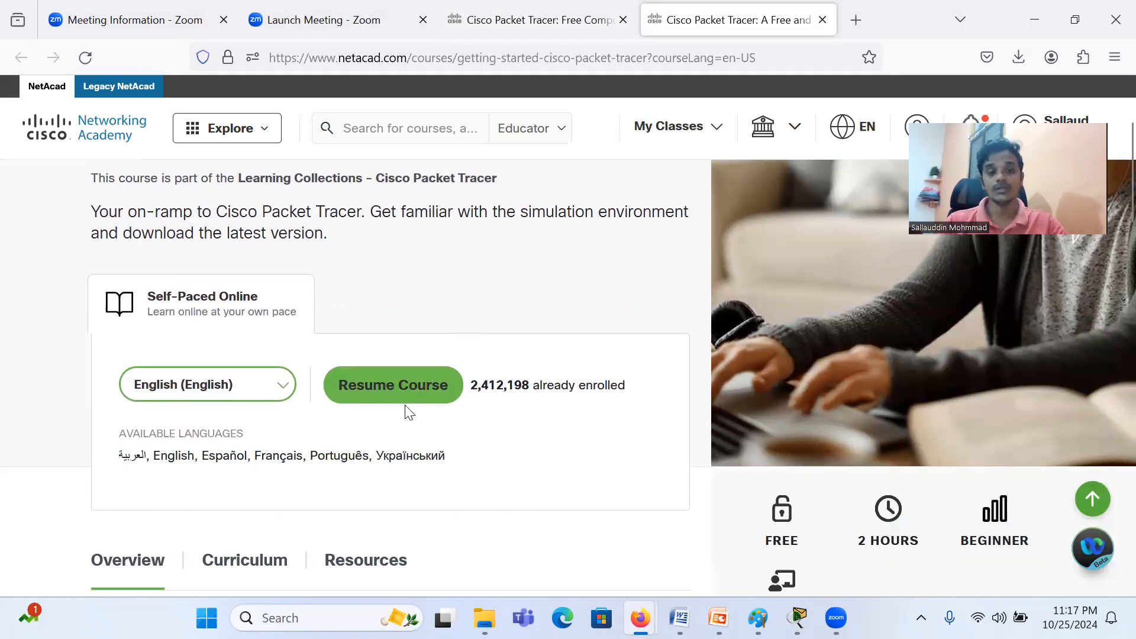
Step: Resume the course at lesson 1.0.2 and open the Packet Tracer lab downloads page
{"action": "left_click", "coordinate": [392, 384]}
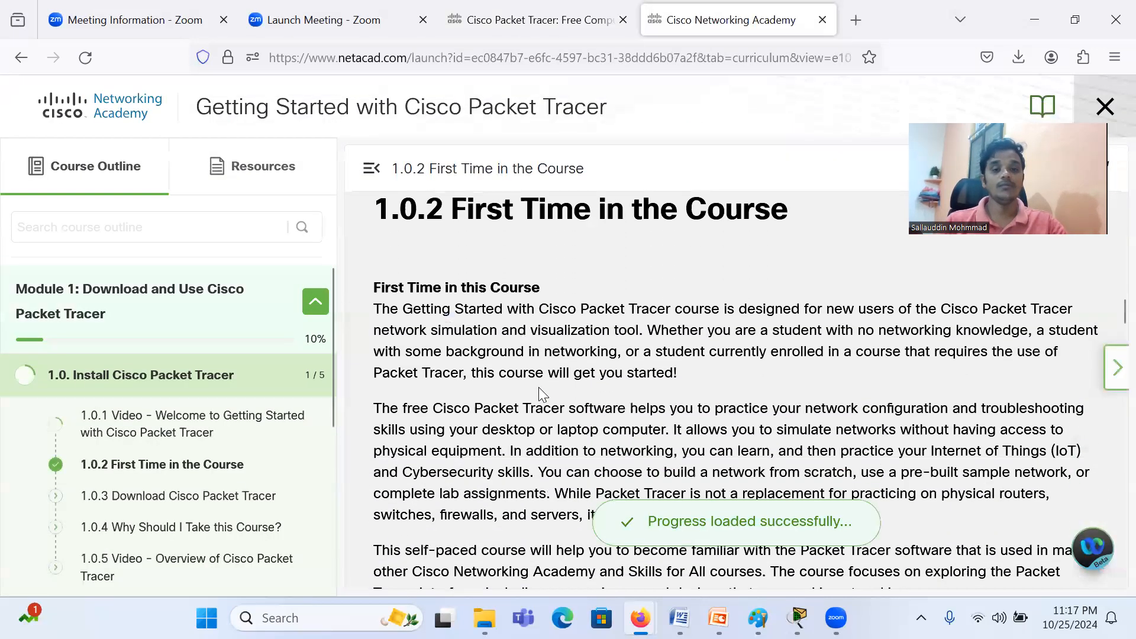
{"action": "scroll", "scroll_direction": "down", "scroll_amount": 3}
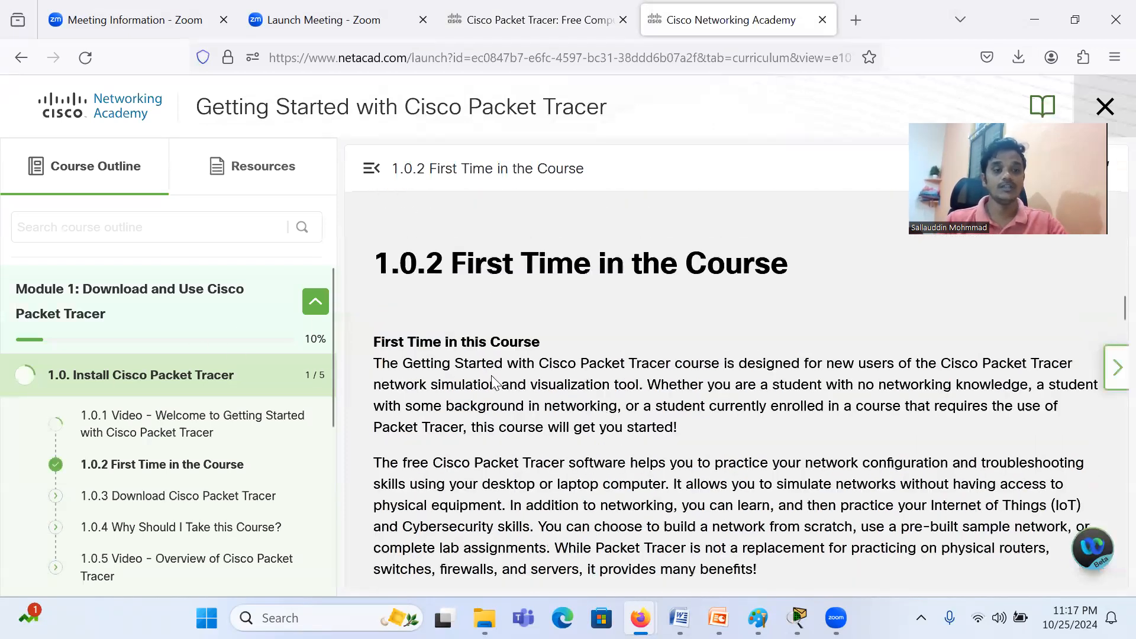
{"action": "scroll", "scroll_direction": "down", "scroll_amount": 3}
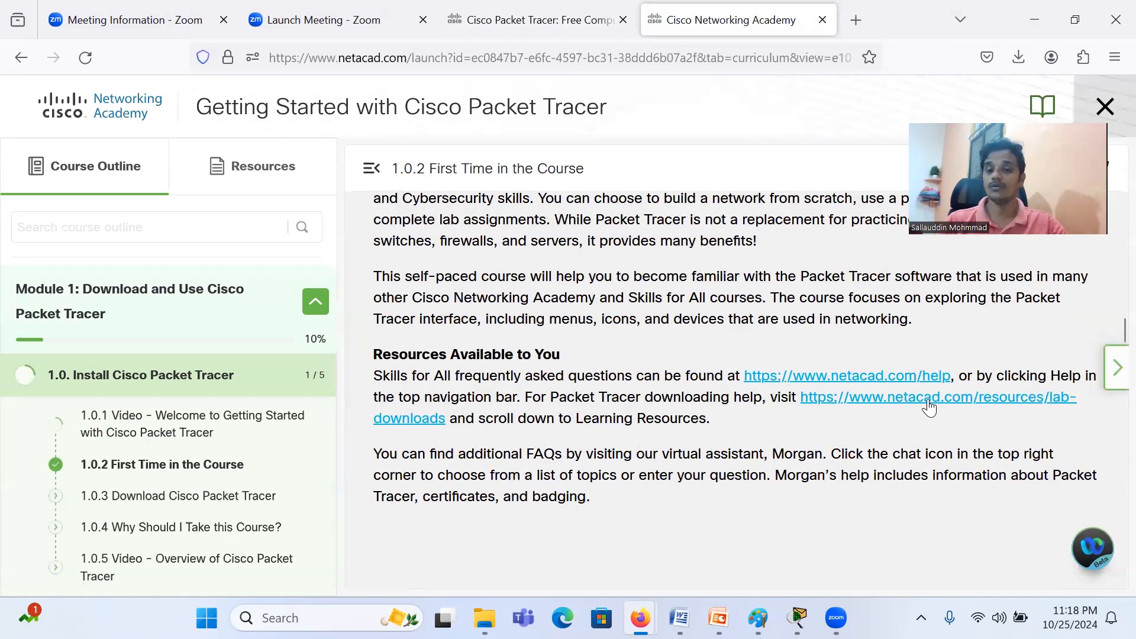
{"action": "left_click", "coordinate": [929, 406]}
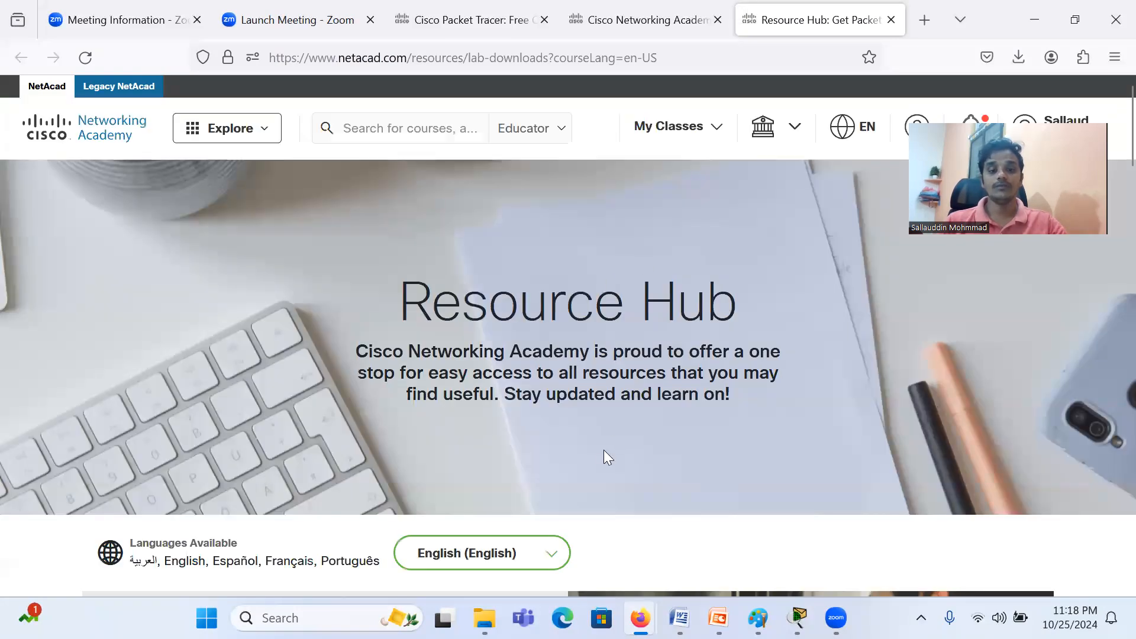
Step: Scroll the Resource Hub down to the Packet Tracer 8.2.2 download links
{"action": "scroll", "scroll_direction": "down", "scroll_amount": 3}
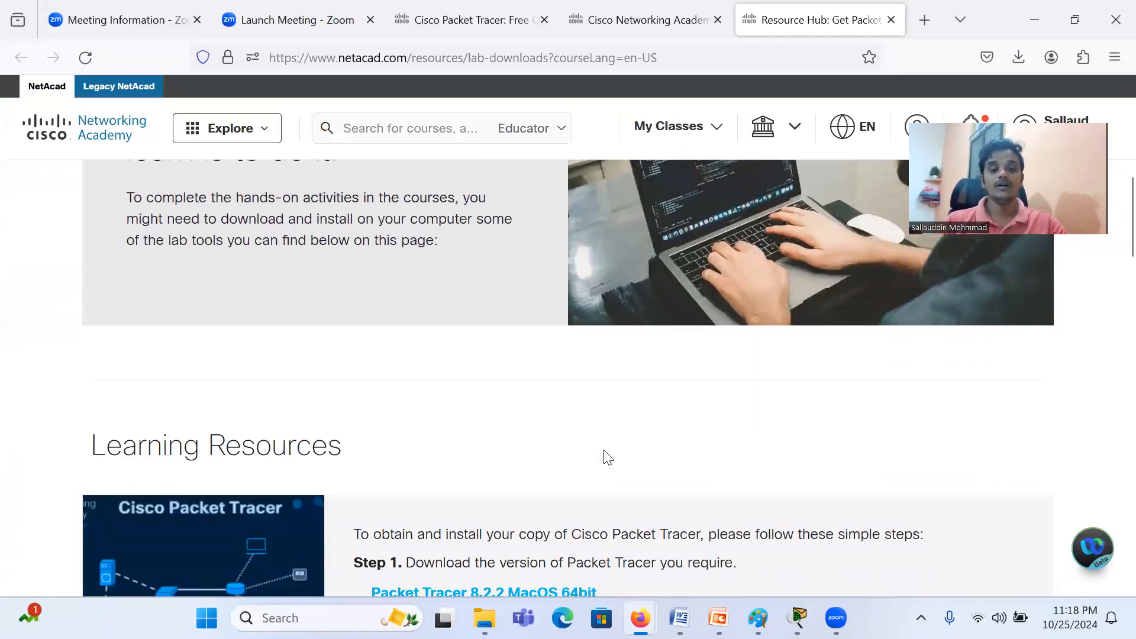
{"action": "scroll", "scroll_direction": "down", "scroll_amount": 3}
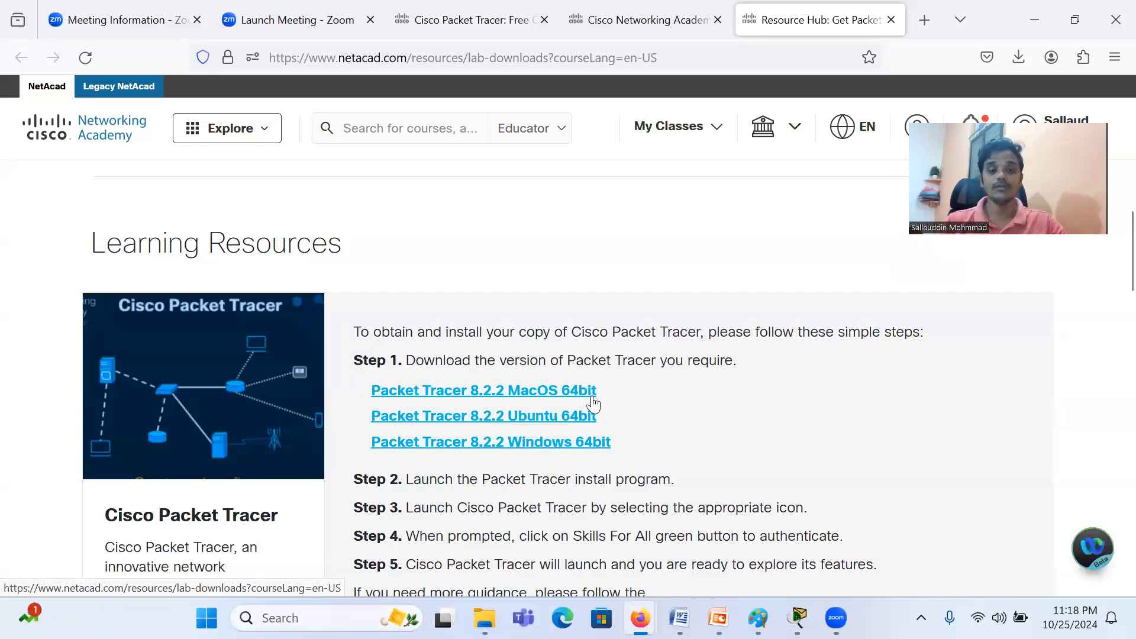
{"action": "mouse_move", "coordinate": [554, 395]}
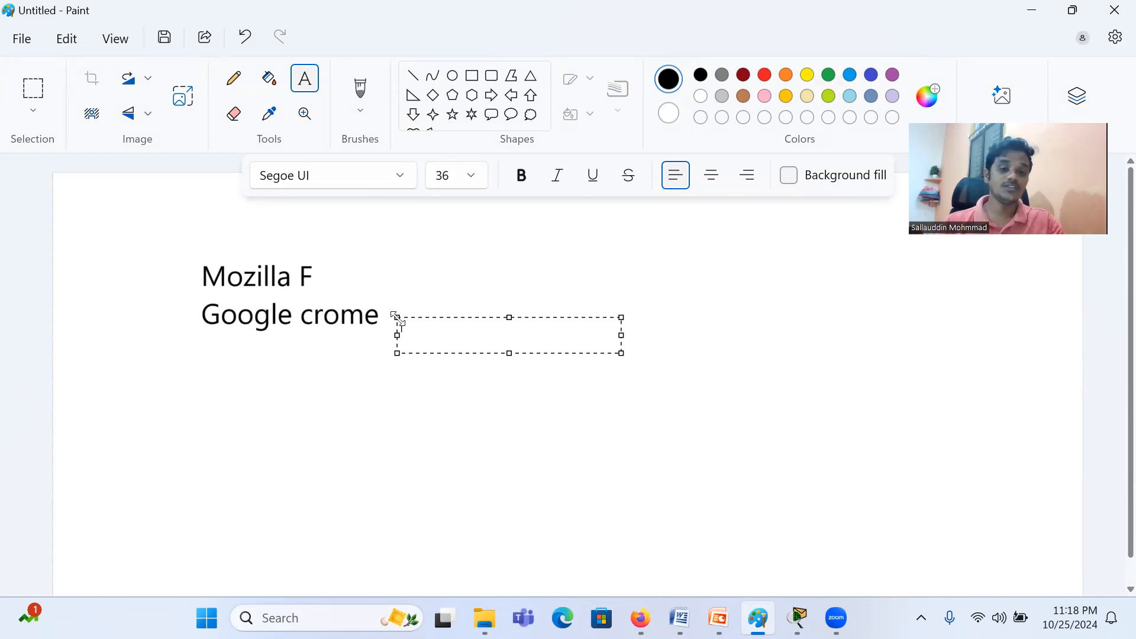
Step: Type 'Mozilla' beside Google crome, commit it, and mark a new text area
{"action": "type", "text": "Mo"}
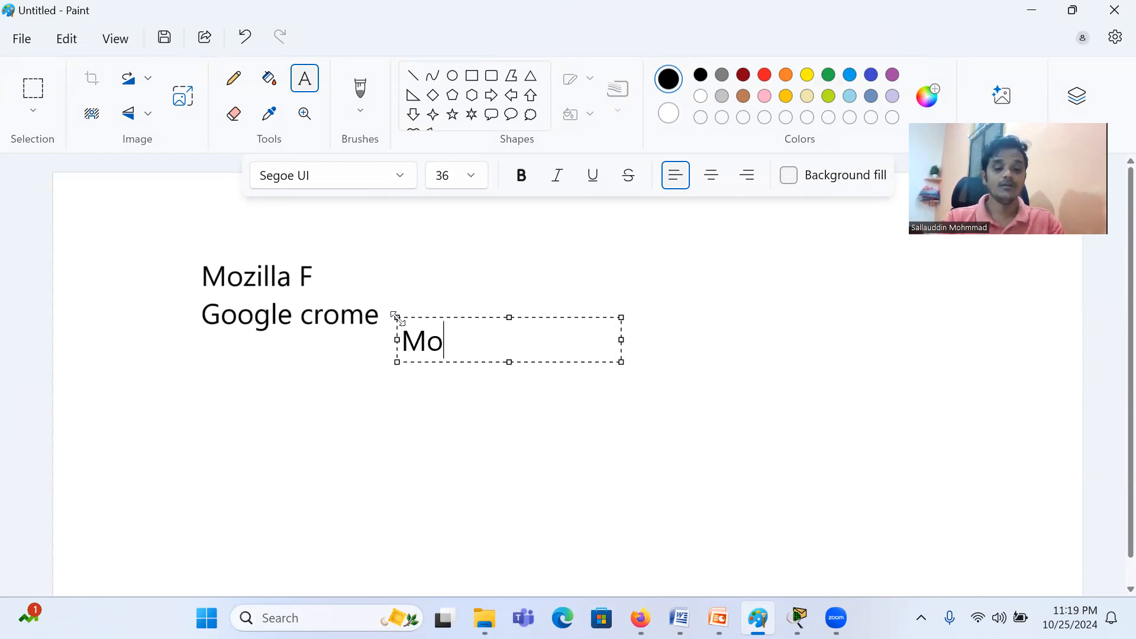
{"action": "type", "text": "zilla"}
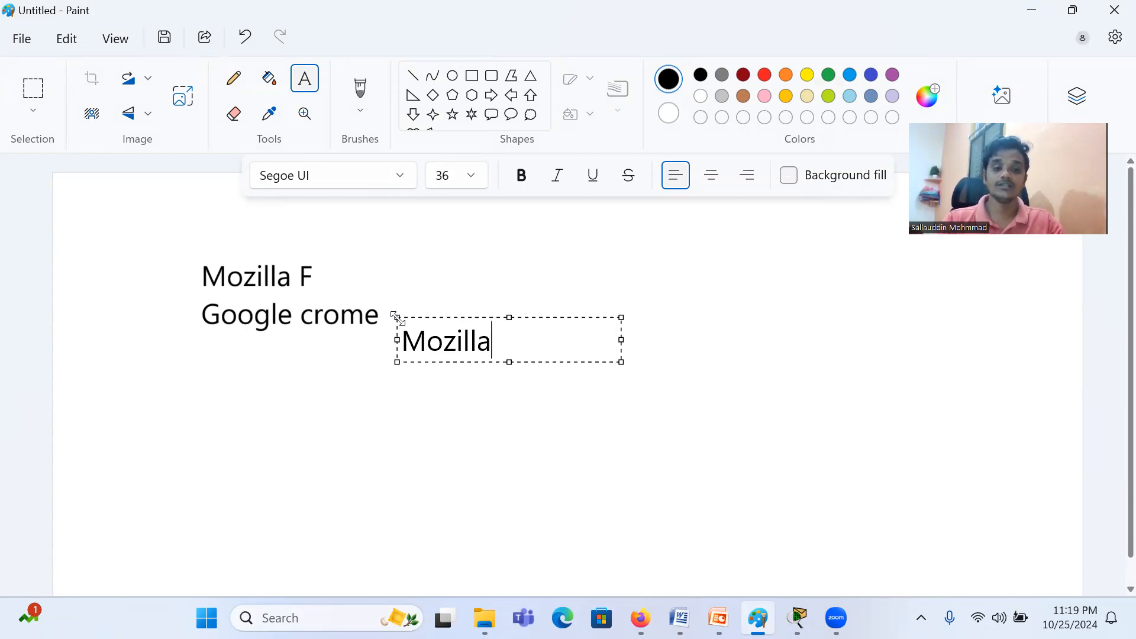
{"action": "left_click", "coordinate": [681, 298]}
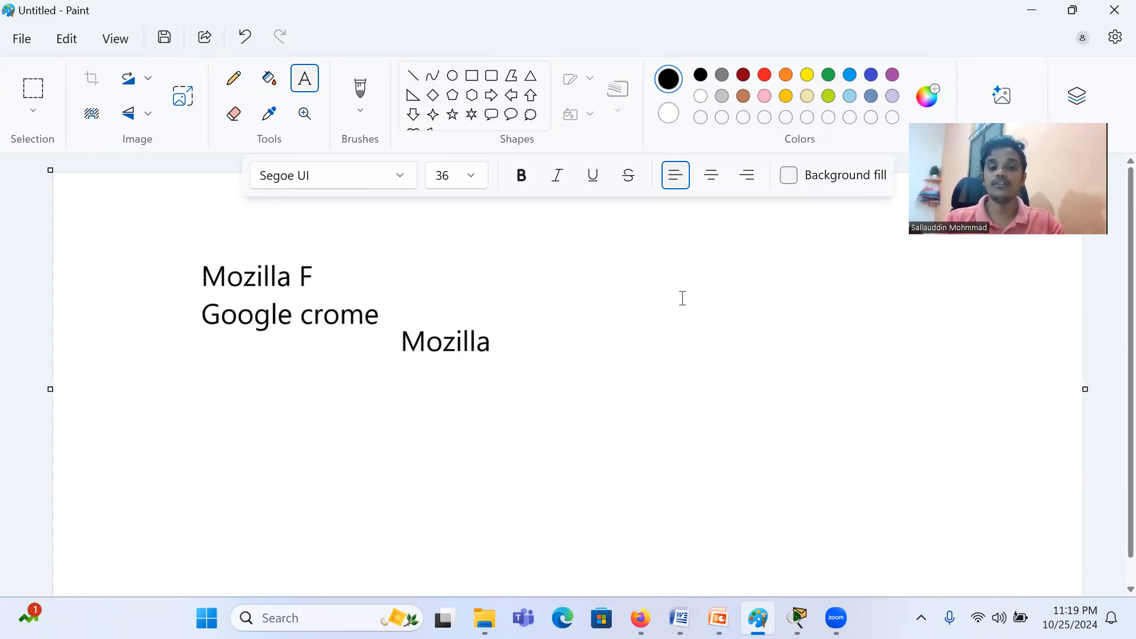
{"action": "left_click_drag", "start_coordinate": [679, 297], "coordinate": [905, 333]}
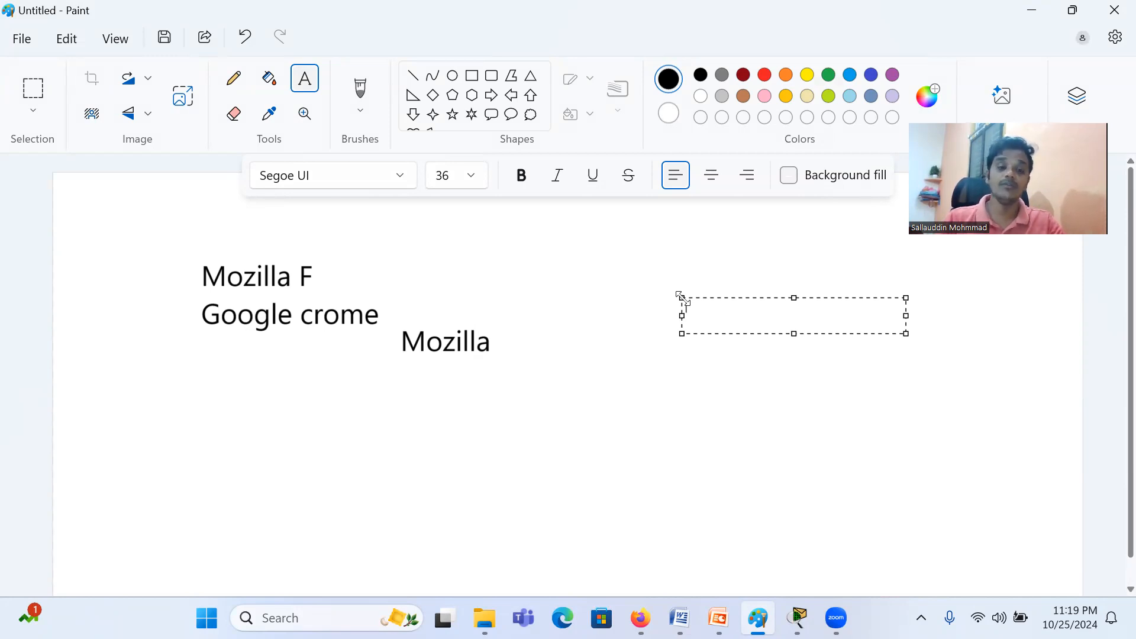
Step: Type 'Google cromo' on the right of the canvas and place a lower text box
{"action": "type", "text": "G"}
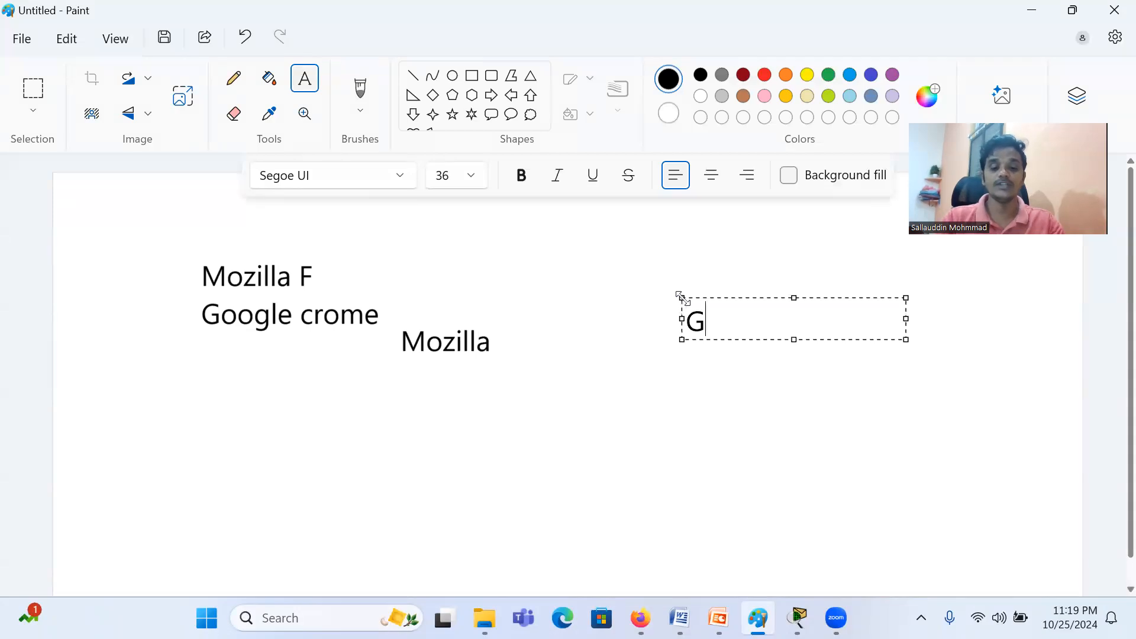
{"action": "type", "text": "oogle"}
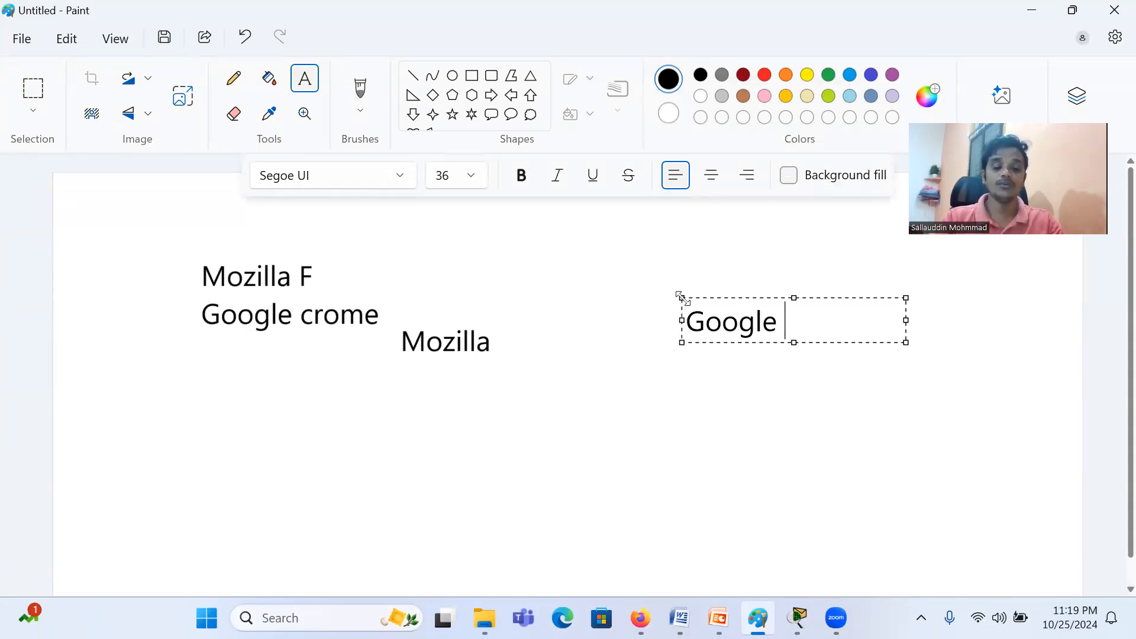
{"action": "type", "text": "cro"}
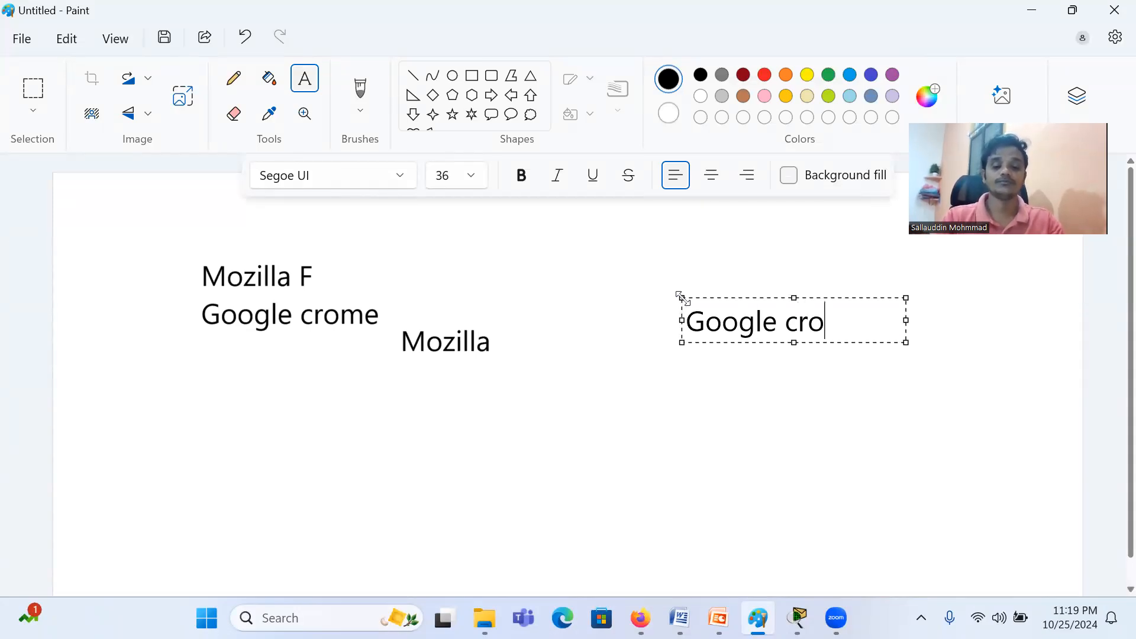
{"action": "type", "text": "mo"}
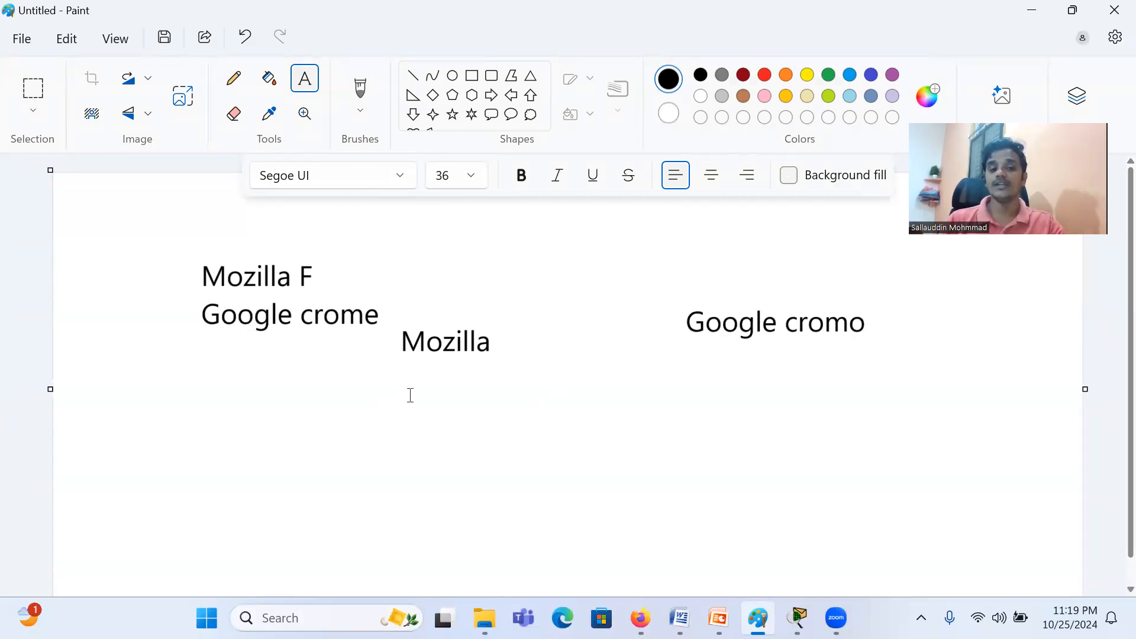
{"action": "left_click_drag", "start_coordinate": [406, 394], "coordinate": [633, 431]}
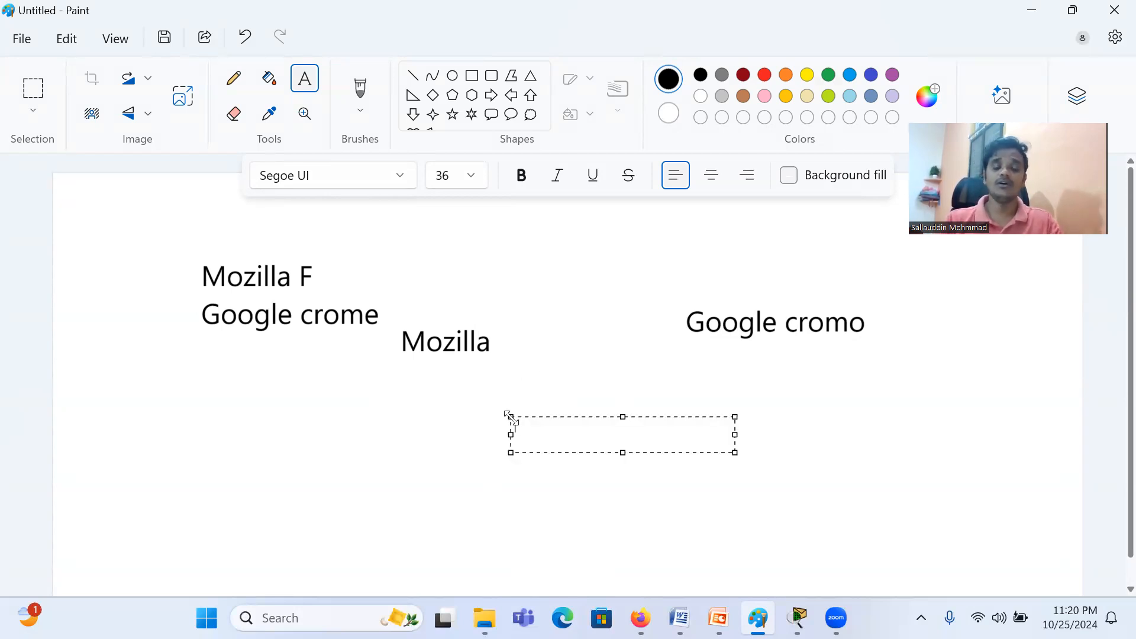
Step: Type '30th Oct' in the text box below the browser names
{"action": "type", "text": "30"}
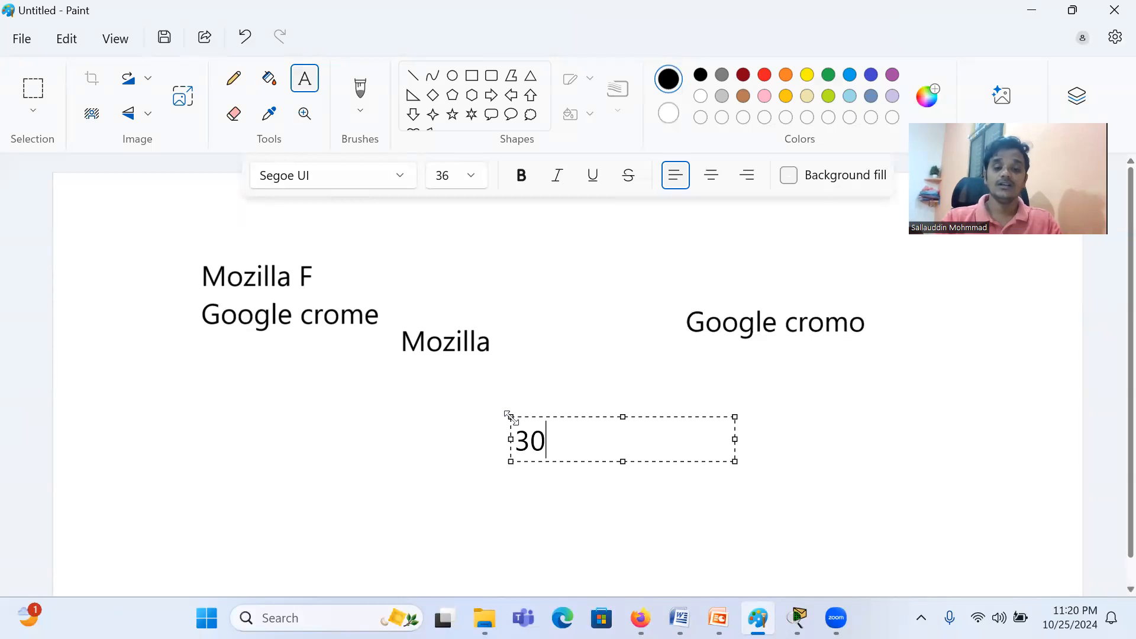
{"action": "type", "text": "th Oc"}
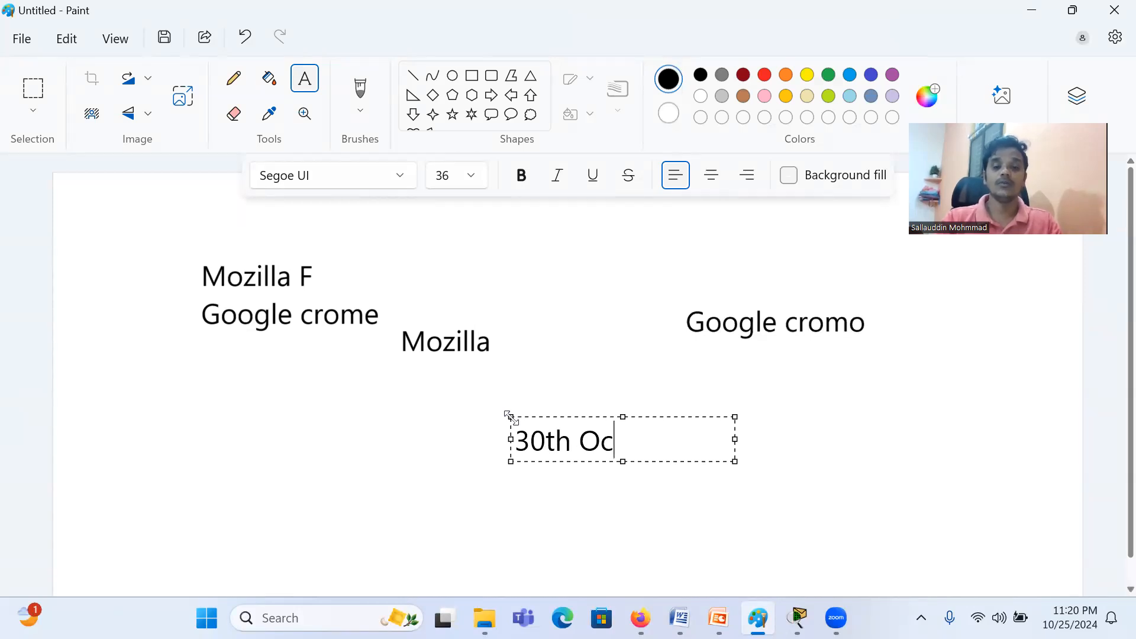
{"action": "type", "text": "t"}
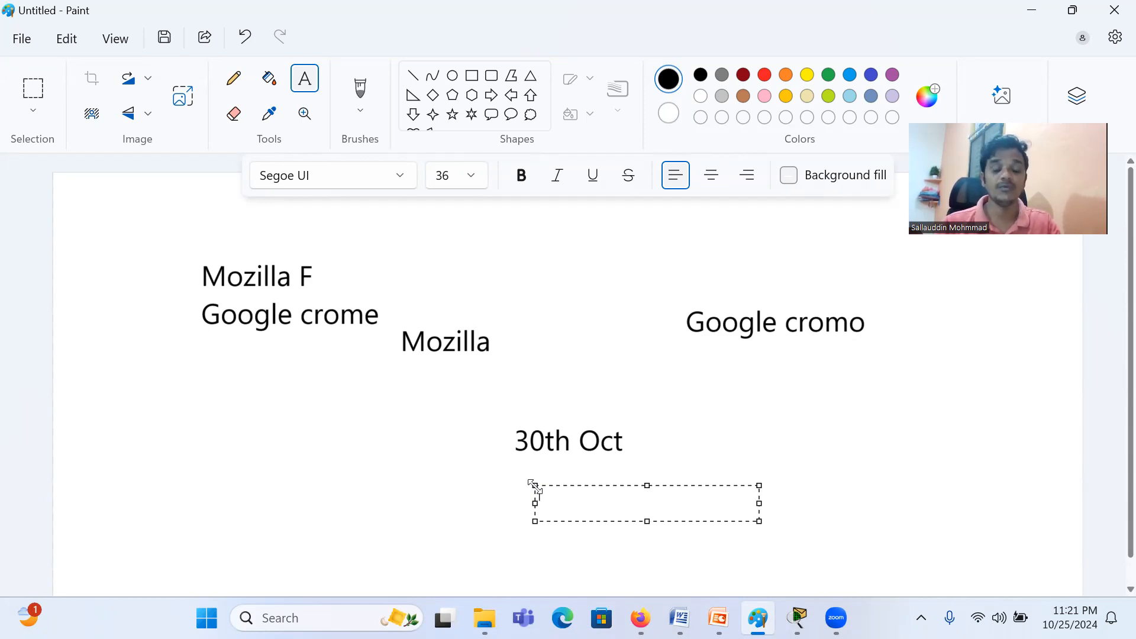
Step: Type '60%' under 30th Oct and prefix it with '>'
{"action": "type", "text": "6"}
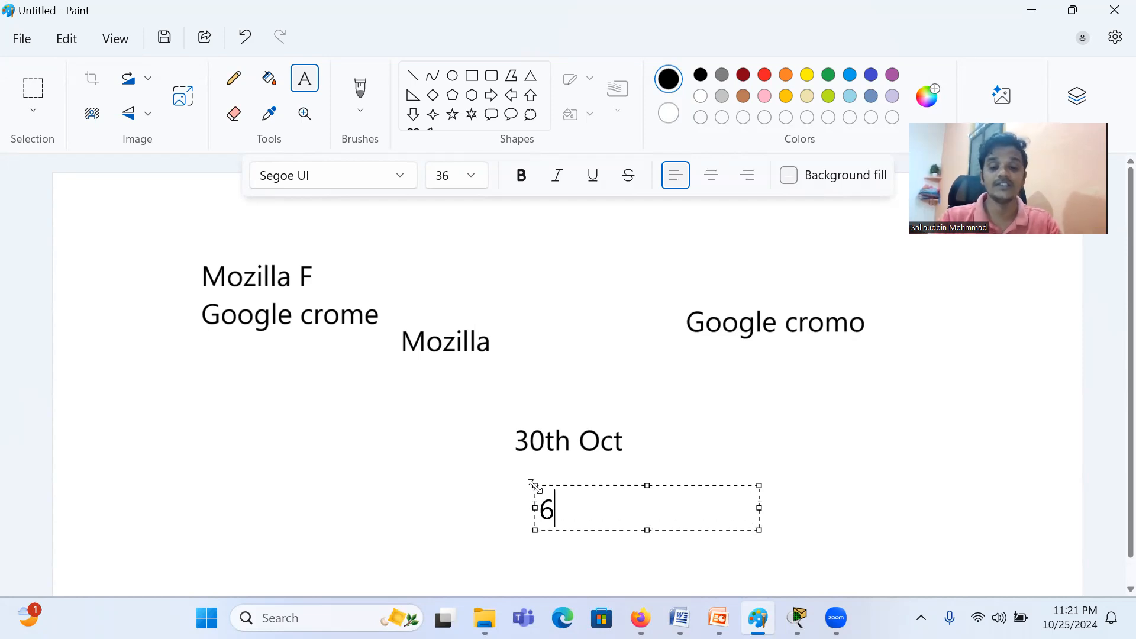
{"action": "type", "text": "0%"}
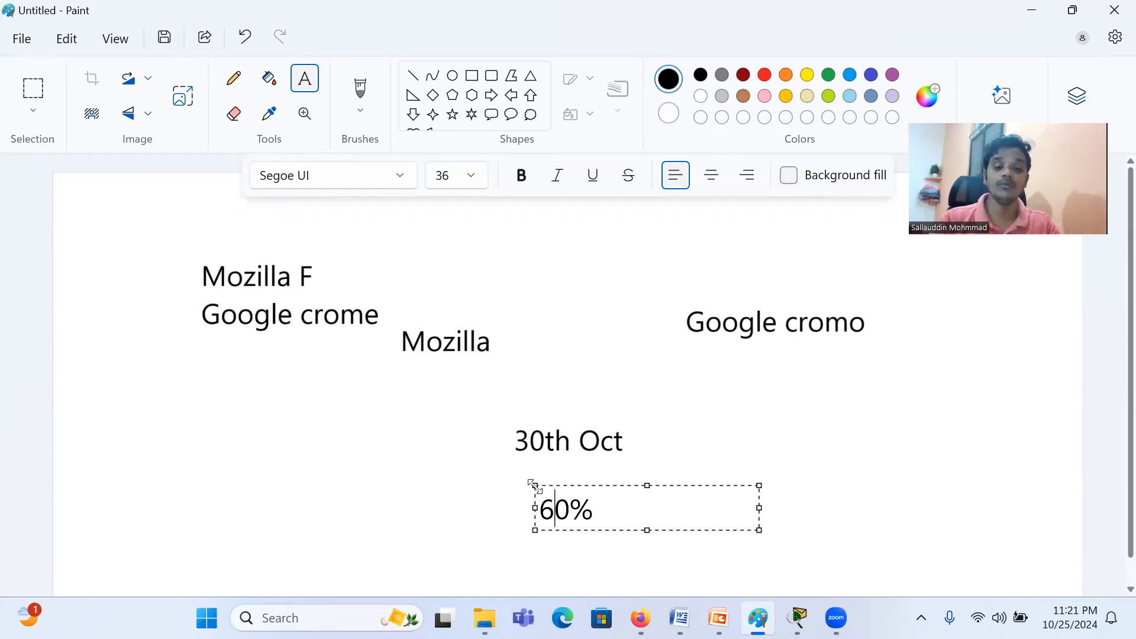
{"action": "type", "text": ">"}
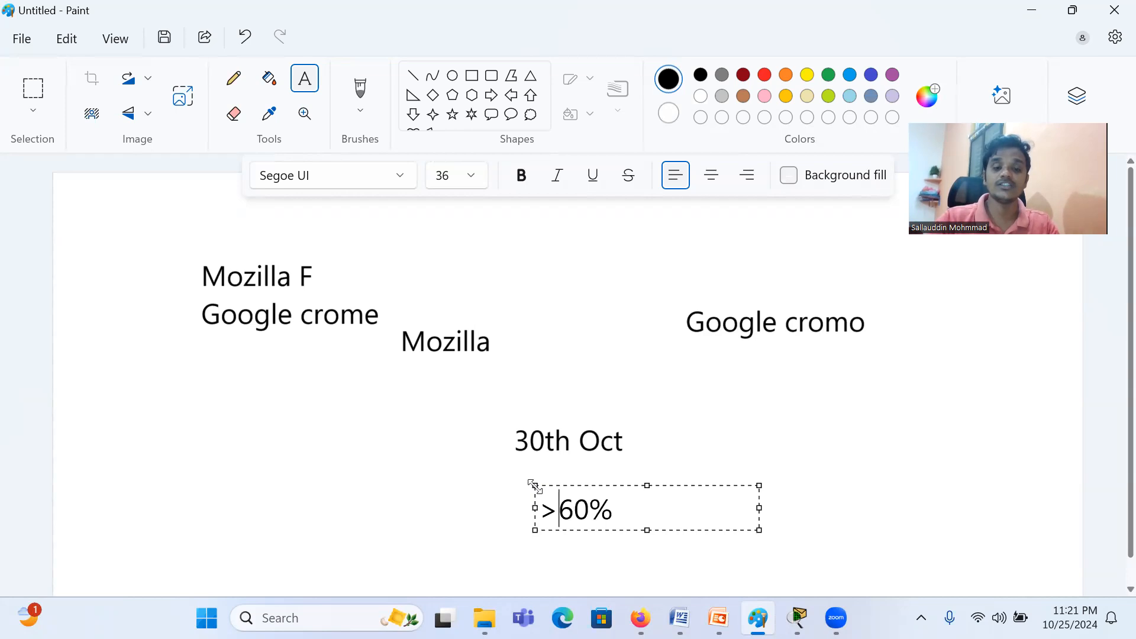